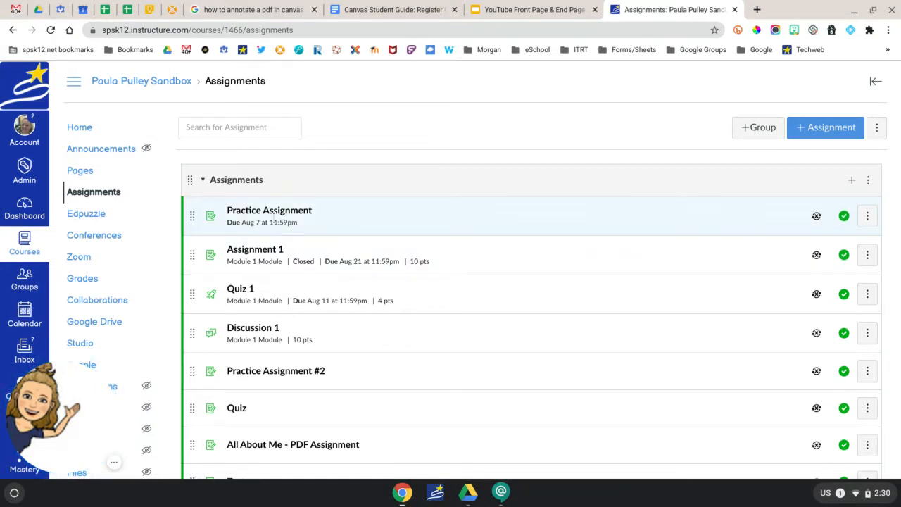
mouse_move(24, 127)
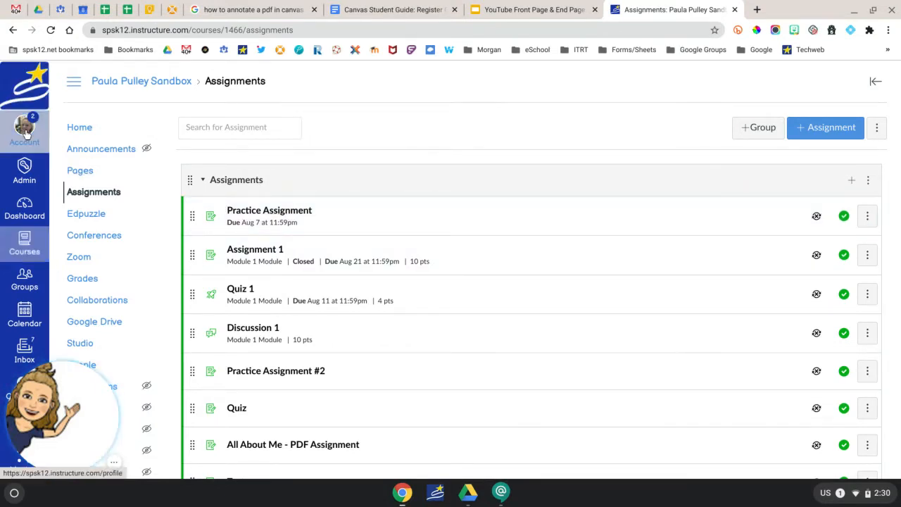
Reach the Web Services section of the Canvas user settings from the Account menu.
click(24, 130)
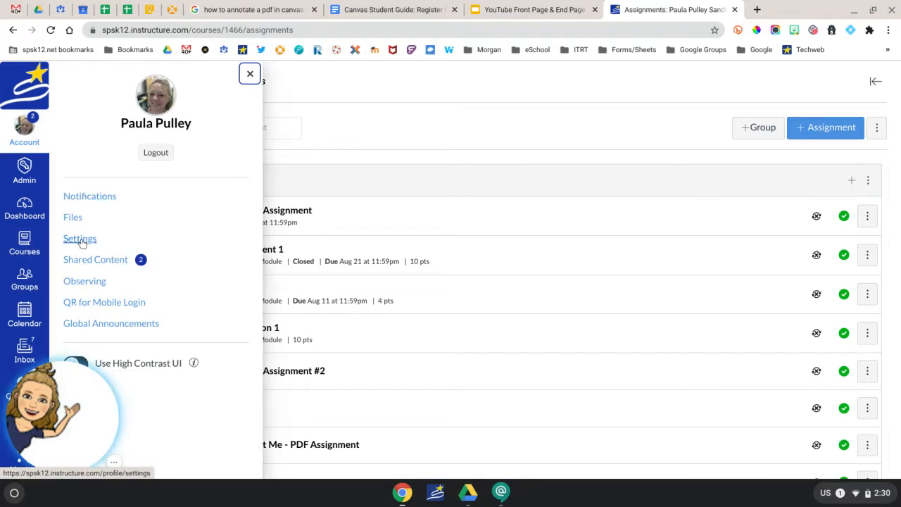
click(79, 238)
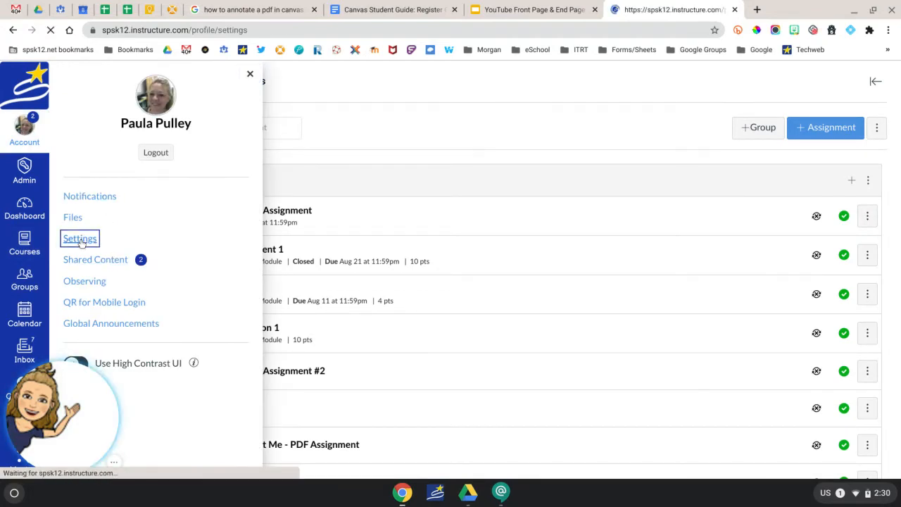
click(78, 238)
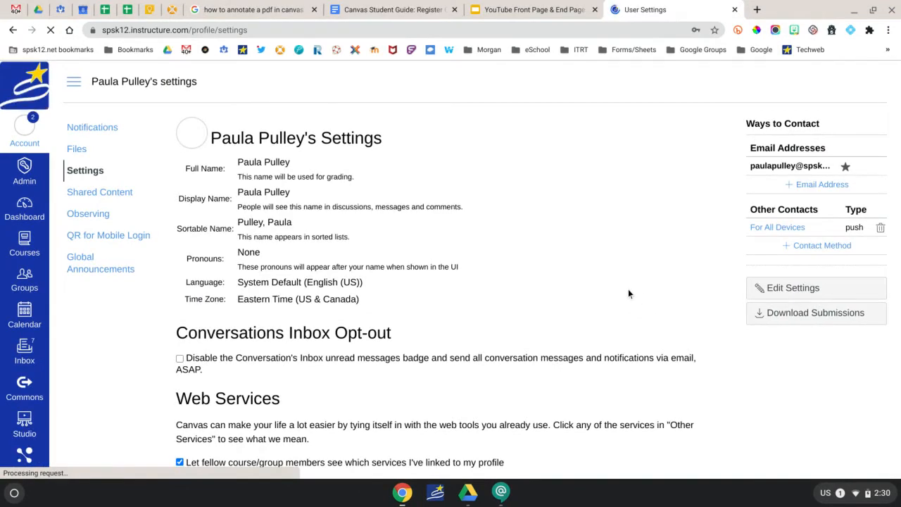
scroll(down, 3)
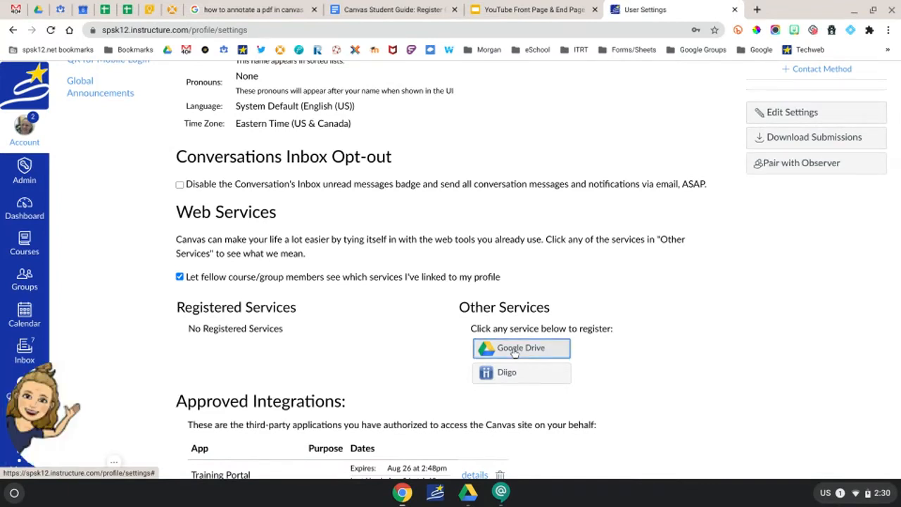
Start registering Google Drive under Other Services and authorize Google Drive access.
click(521, 349)
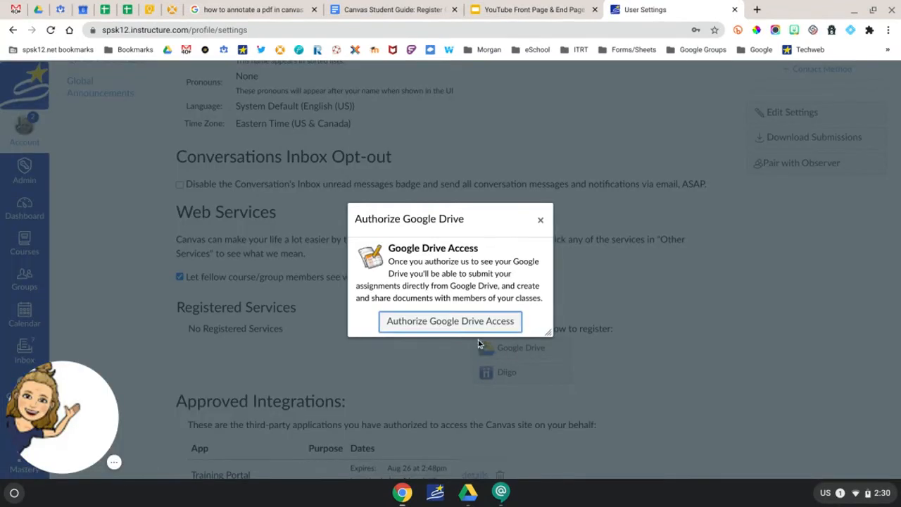
click(450, 321)
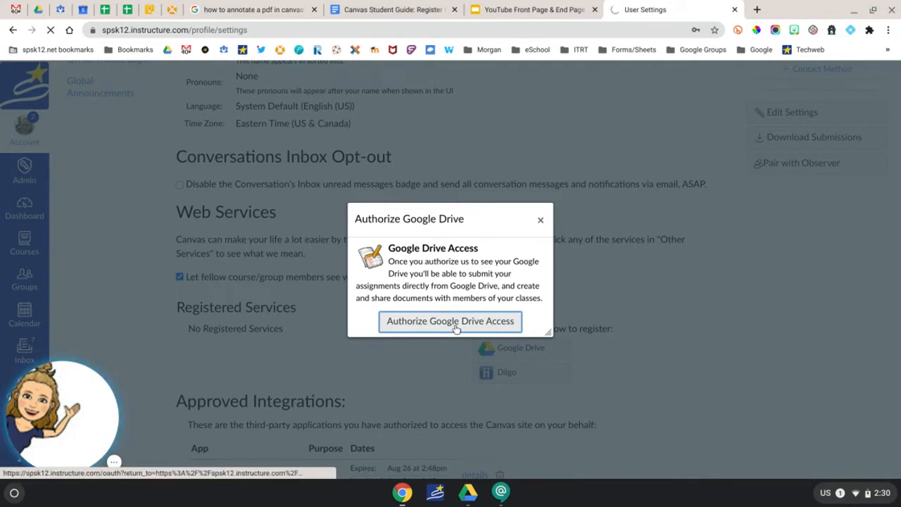
click(450, 321)
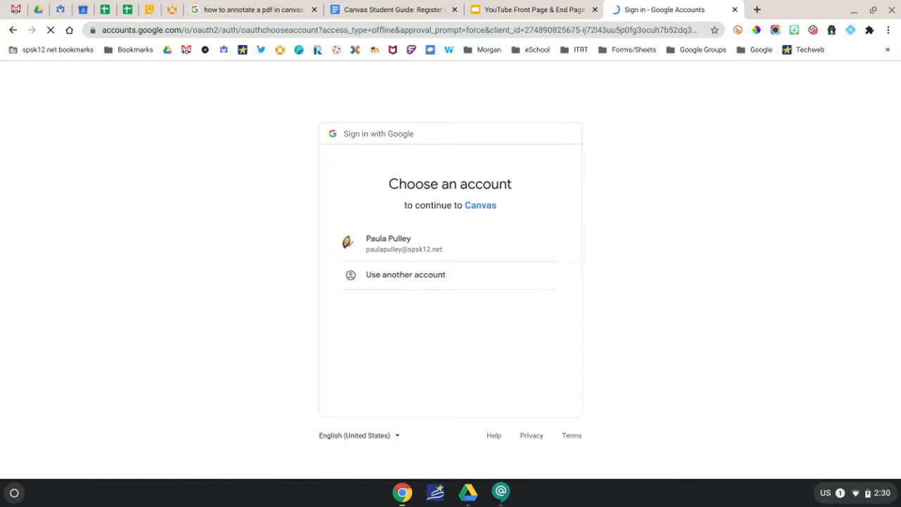
Choose the school Google account and allow Canvas to access its Google Drive files.
click(412, 243)
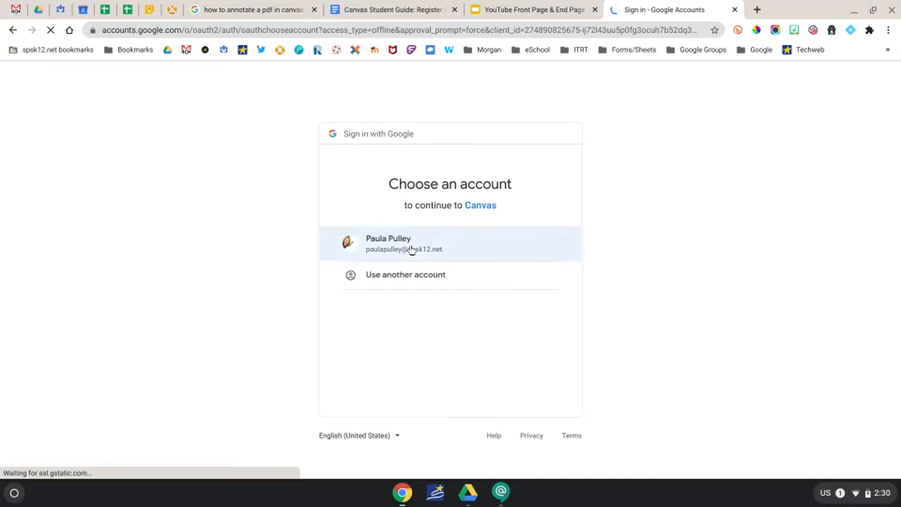
click(450, 242)
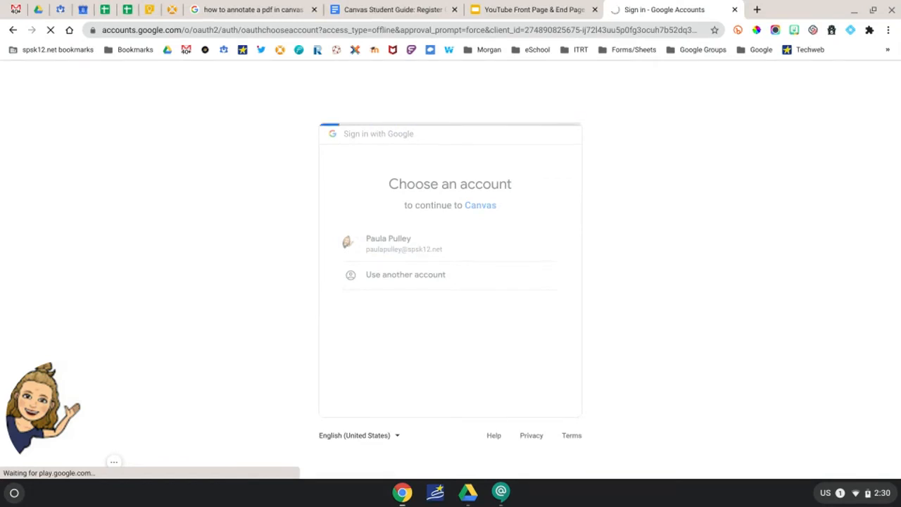
click(451, 242)
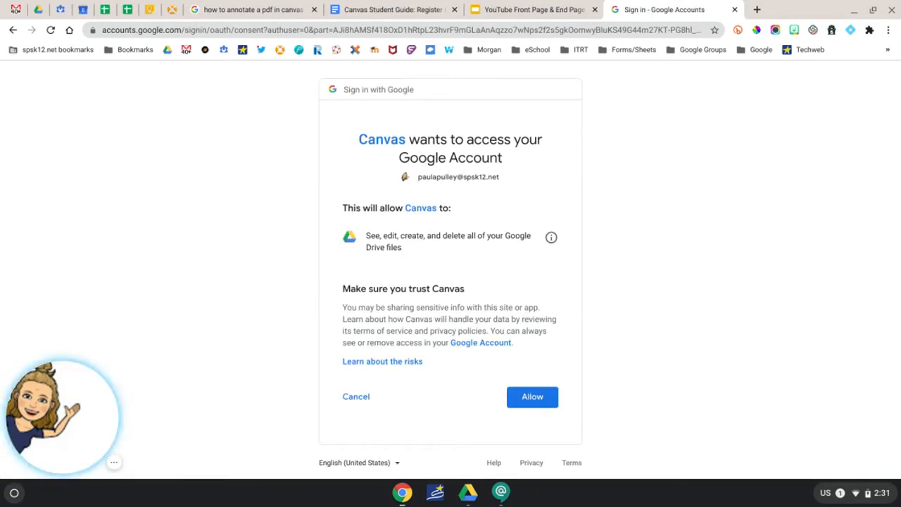
click(532, 397)
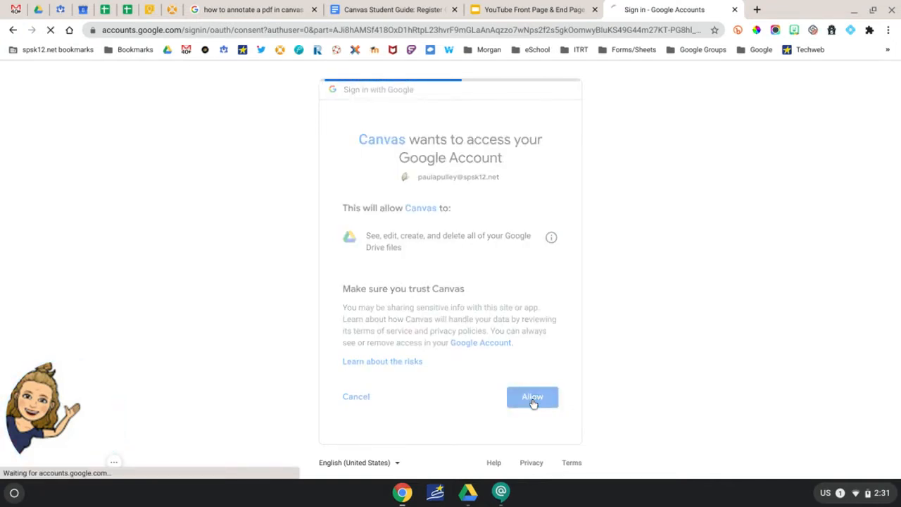
click(532, 397)
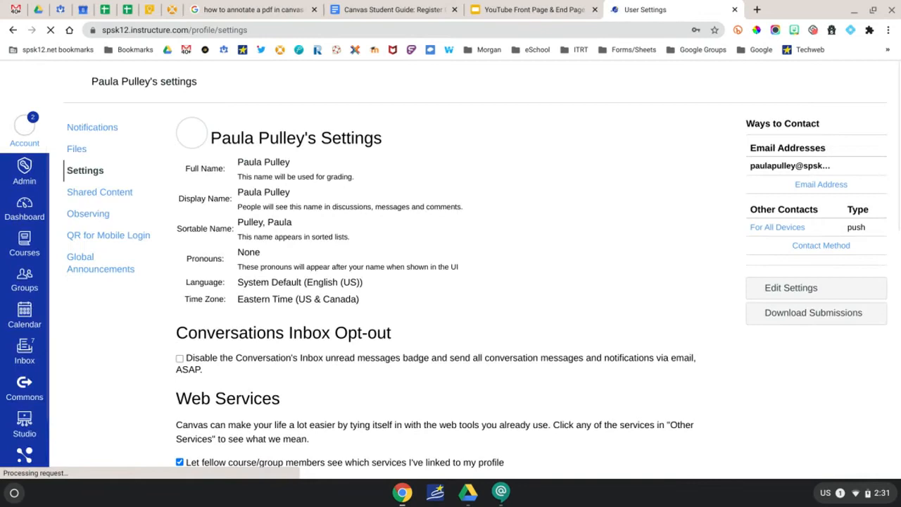
Review the reloaded settings page showing the 'Google Drive account successfully added!' banner.
scroll(down, 3)
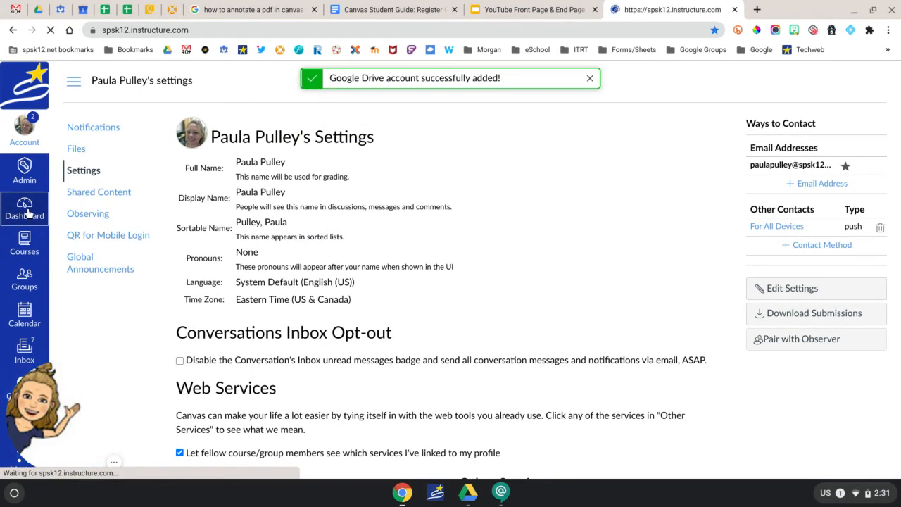
Go to the Dashboard and open the Paula Pulley Sandbox course home page.
click(24, 204)
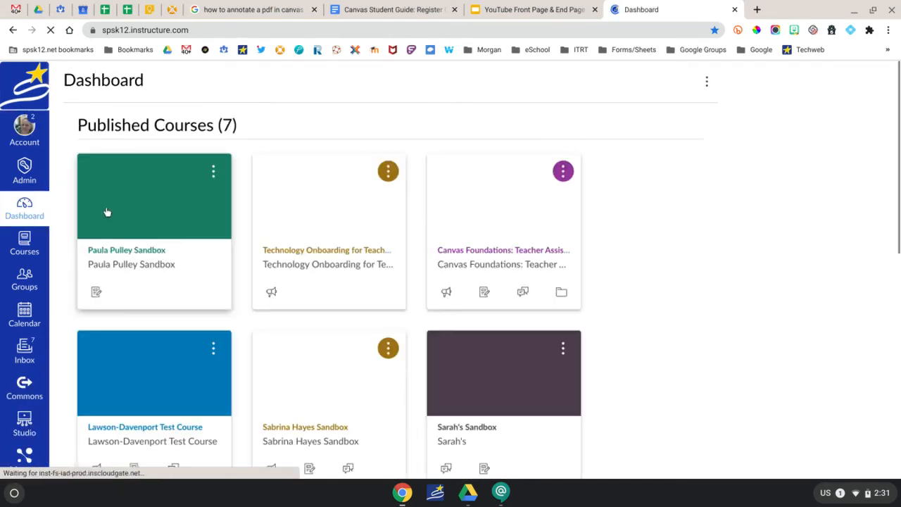
click(126, 251)
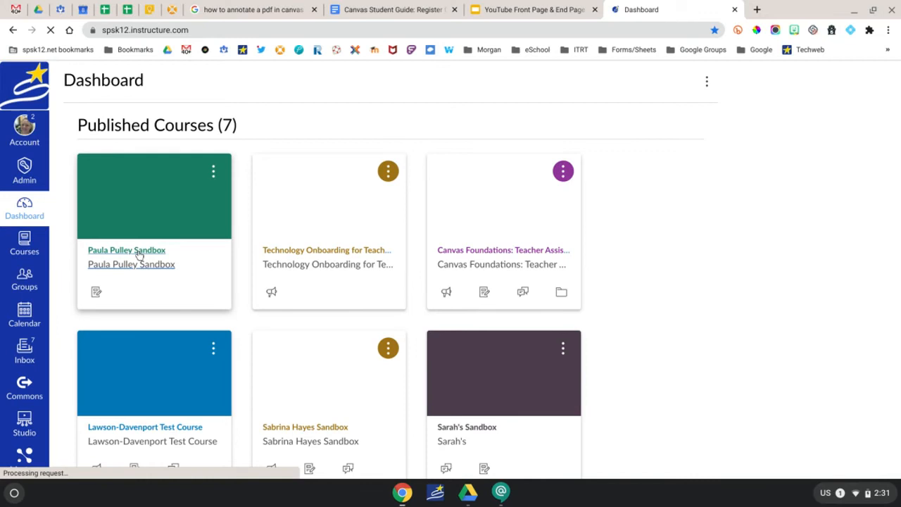
click(127, 250)
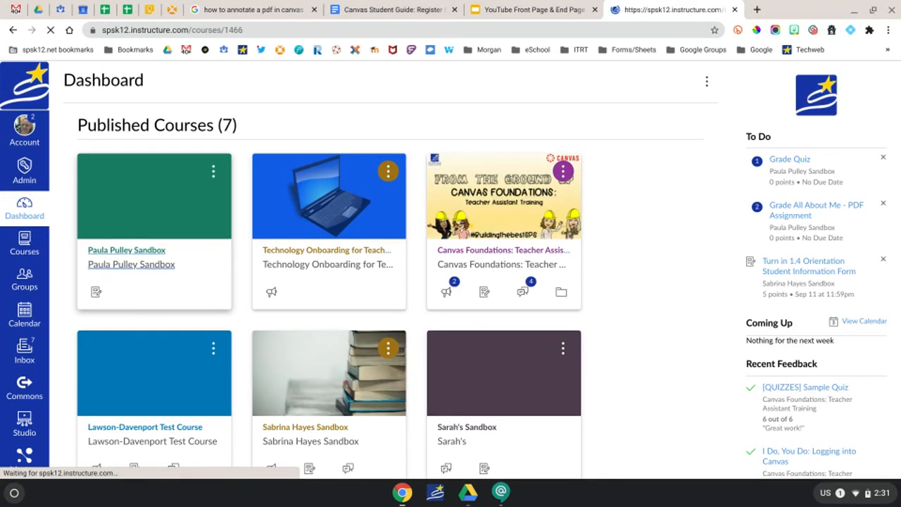
click(126, 250)
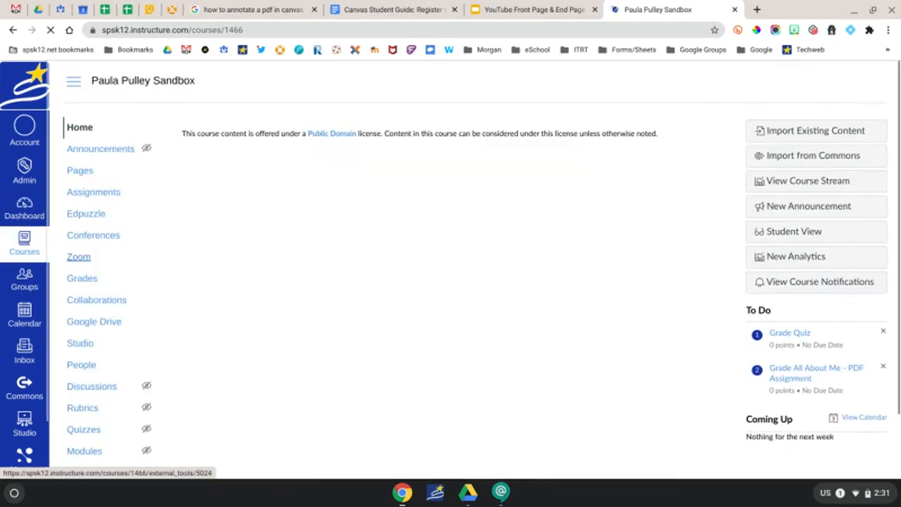